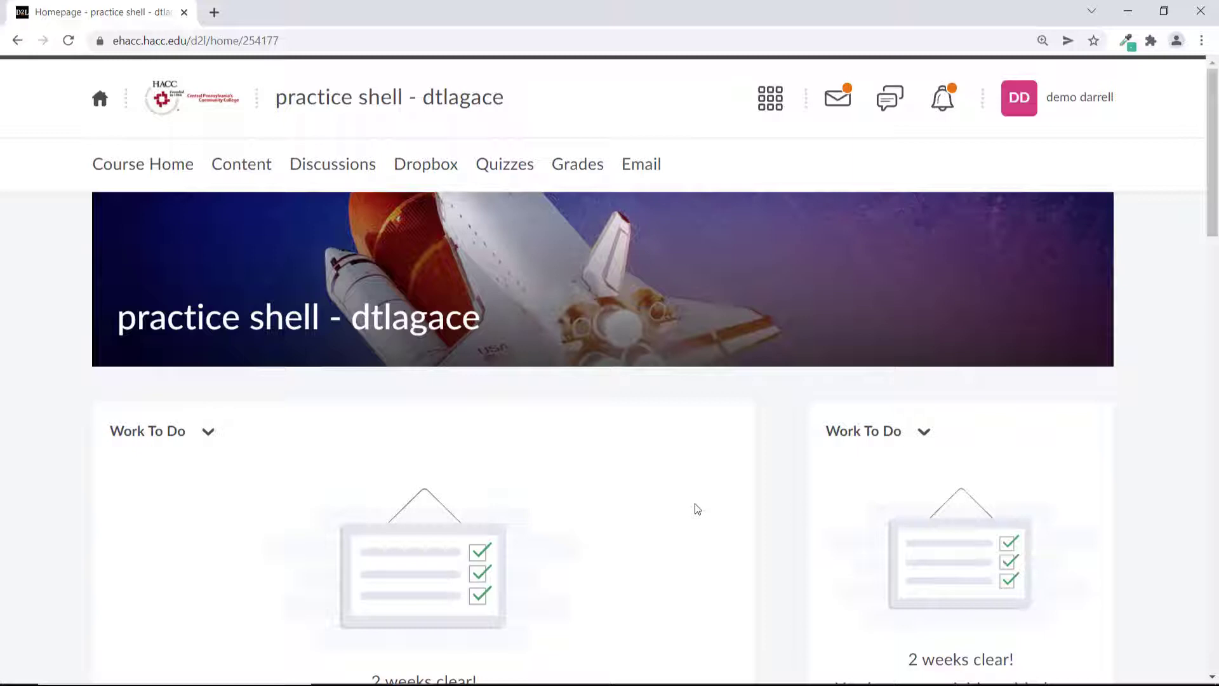
Show the Grades page scrolled to the Assignment 1 row with its score and feedback links.
left_click(577, 163)
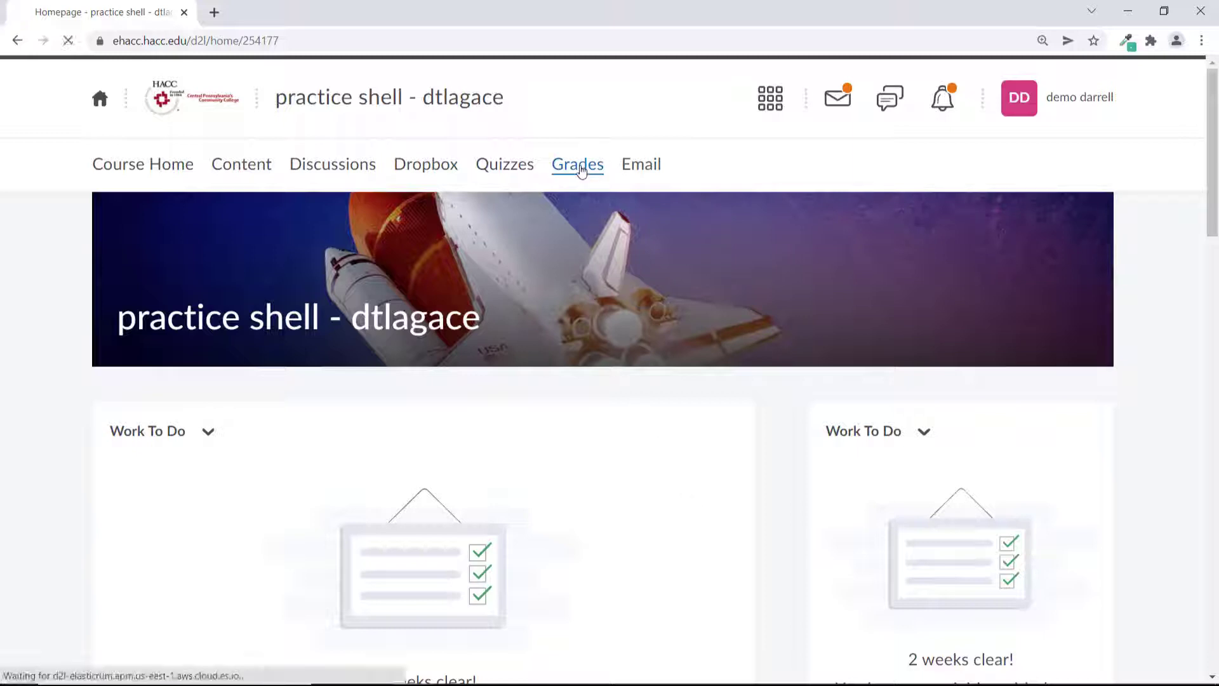
left_click(577, 163)
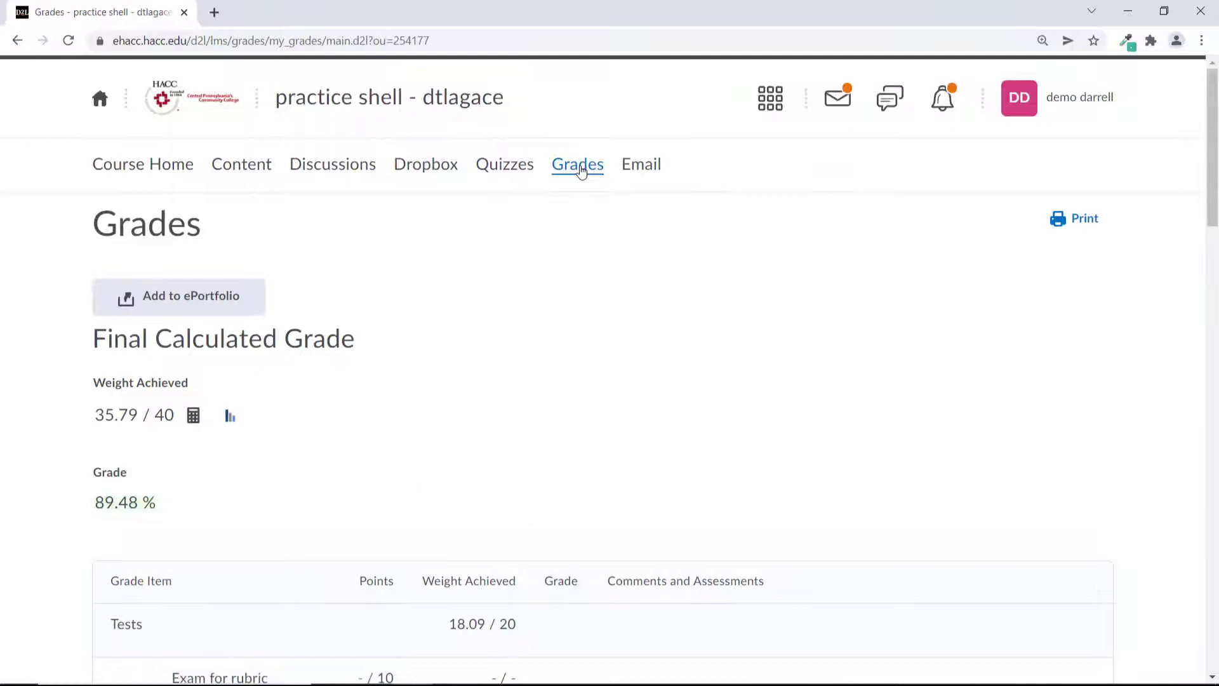
scroll("down", 3)
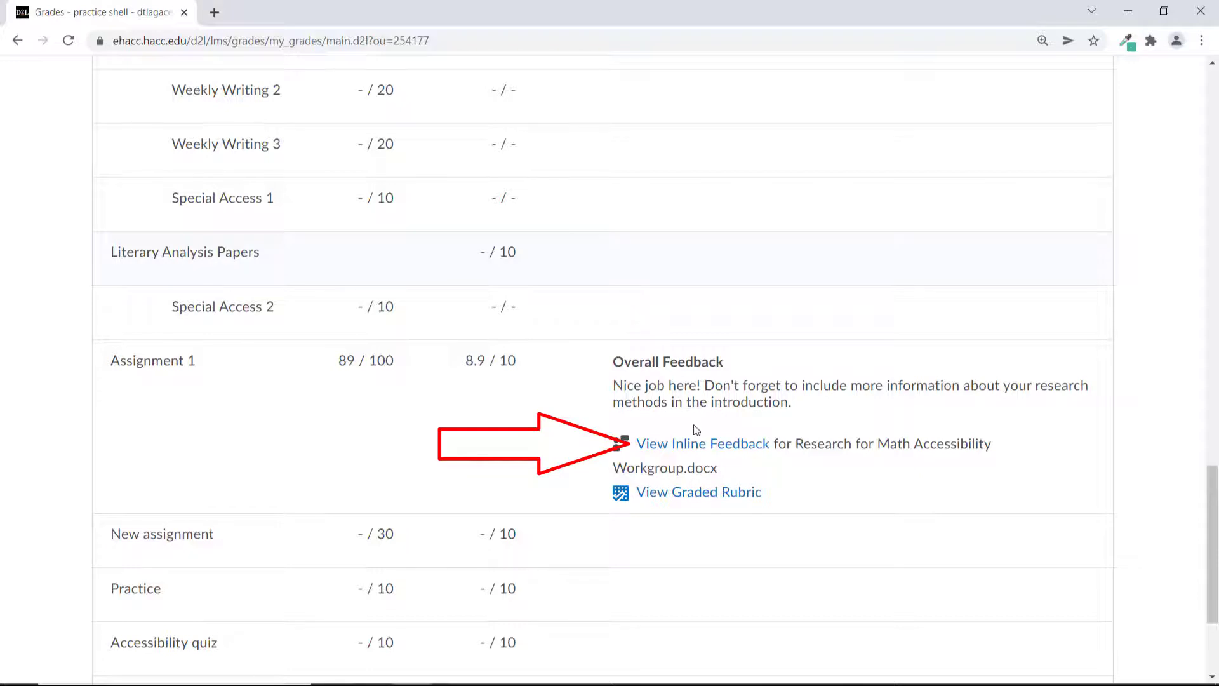
View Assignment 1's inline feedback: the annotated Research for Math Accessibility Workgroup paper in a new tab.
left_click(702, 444)
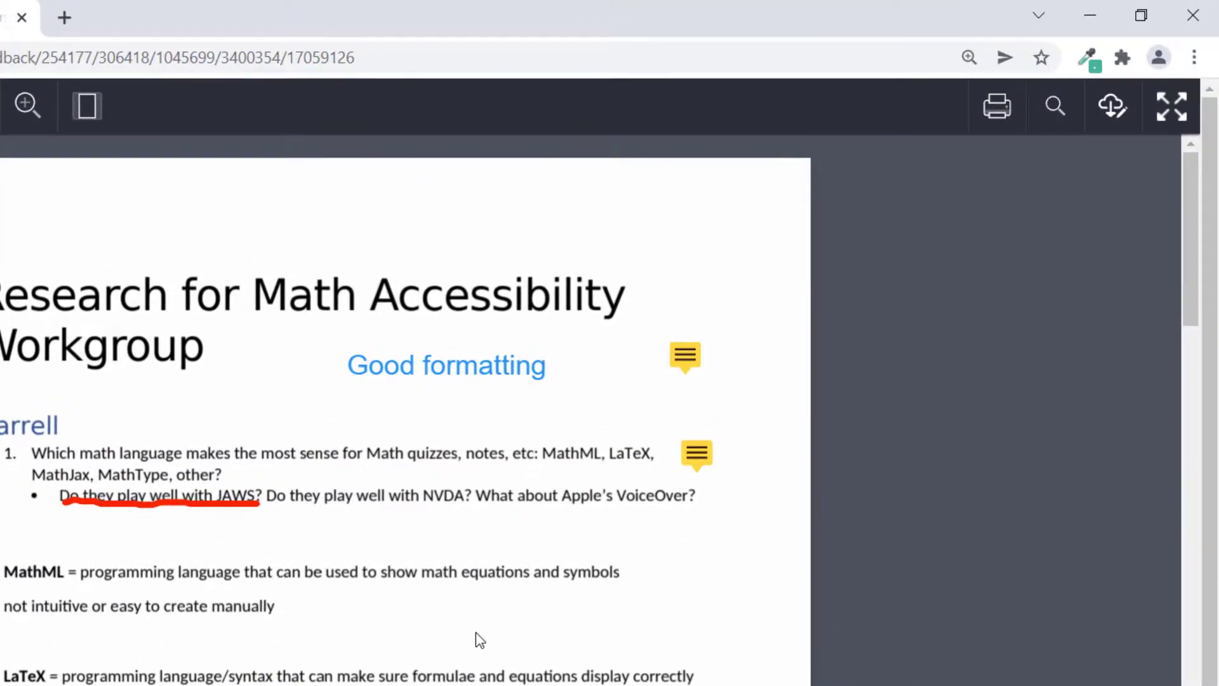
left_click(683, 357)
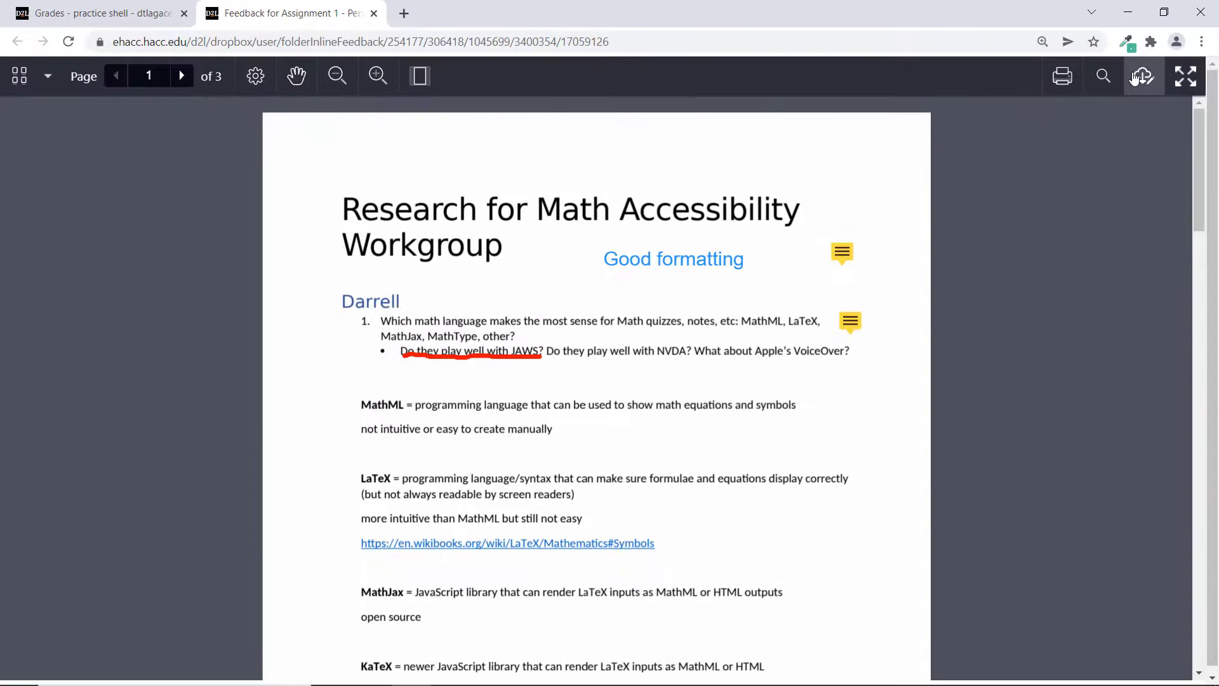
Download the annotated feedback as a PDF and view it in Adobe Acrobat.
left_click(1143, 74)
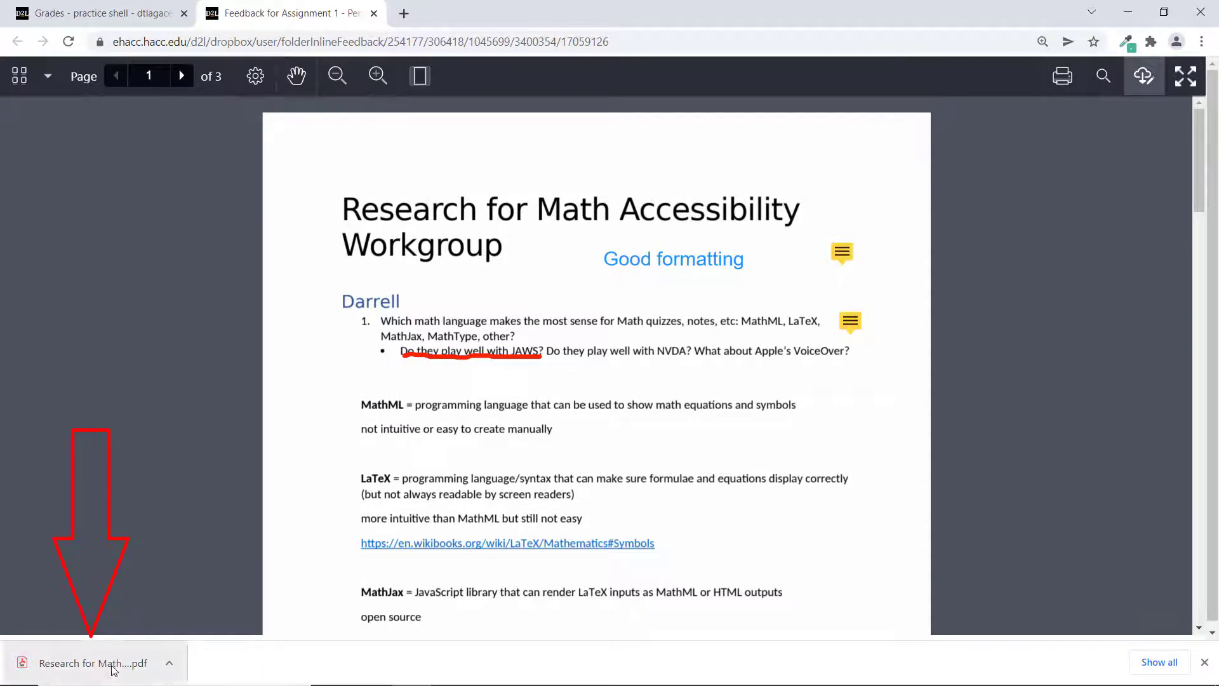
mouse_move(93, 663)
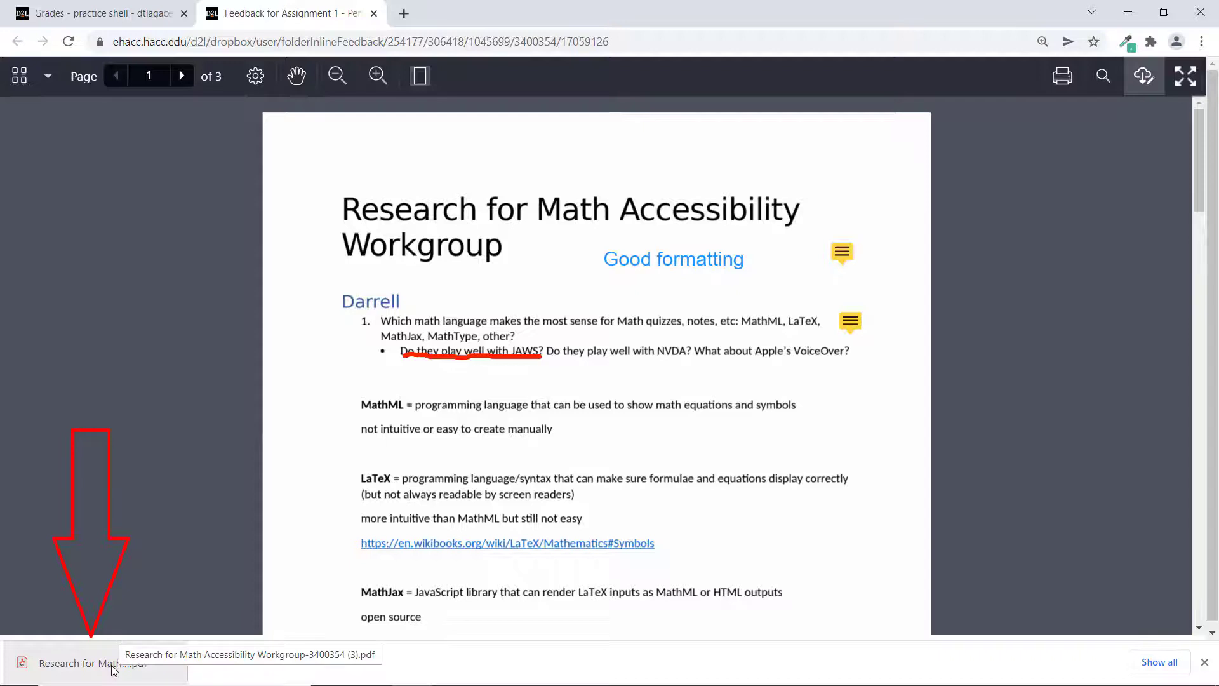
left_click(89, 663)
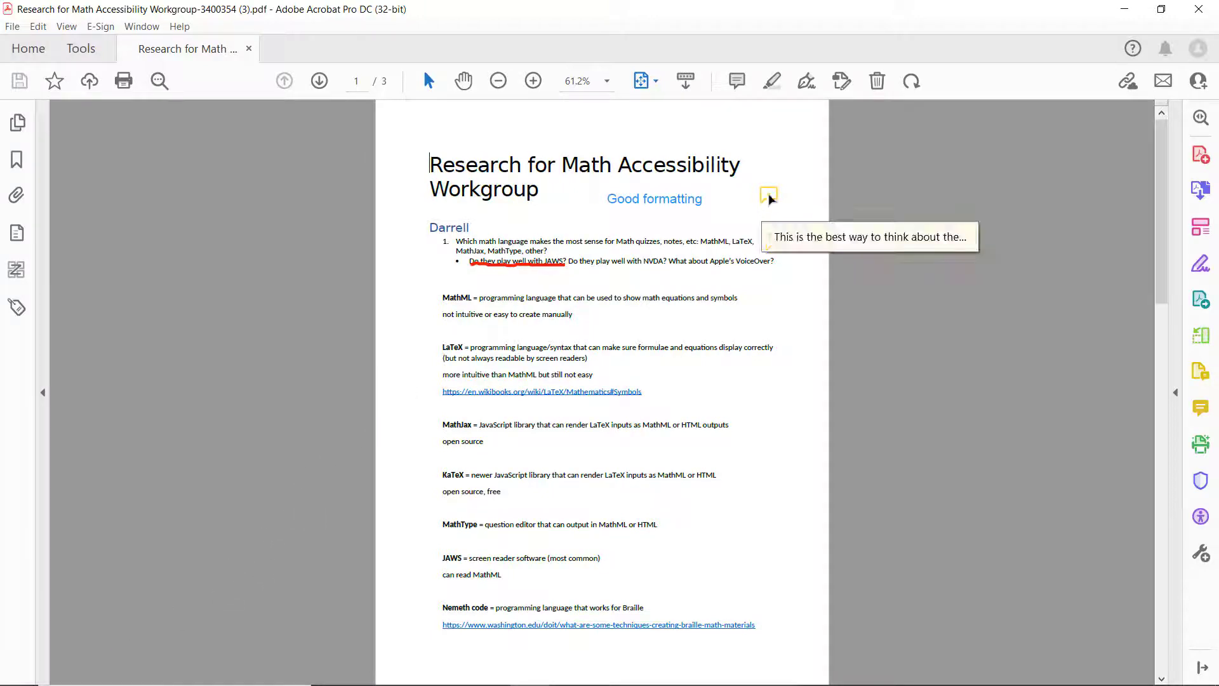
Read an instructor comment note in the Acrobat PDF, then return to the Brightspace viewer.
left_click(767, 194)
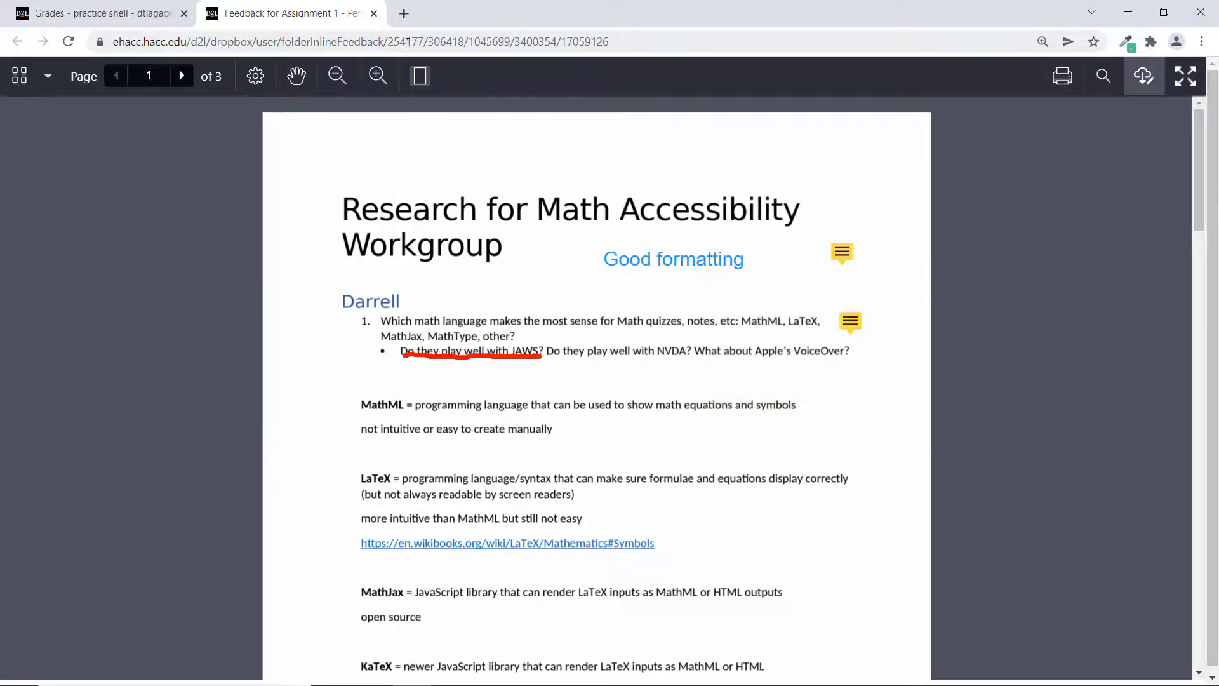
Review Assignment 1's graded rubric totalling 89/100 from the Grades page, close it, and head to Dropbox.
left_click(373, 13)
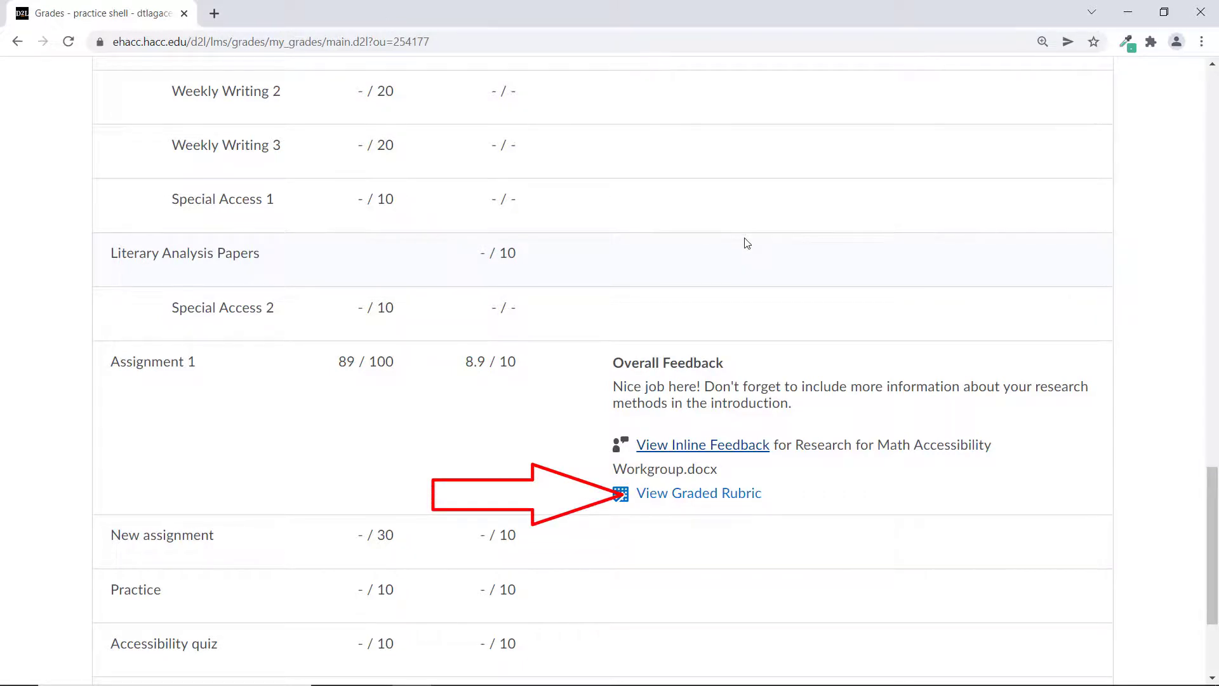
left_click(699, 492)
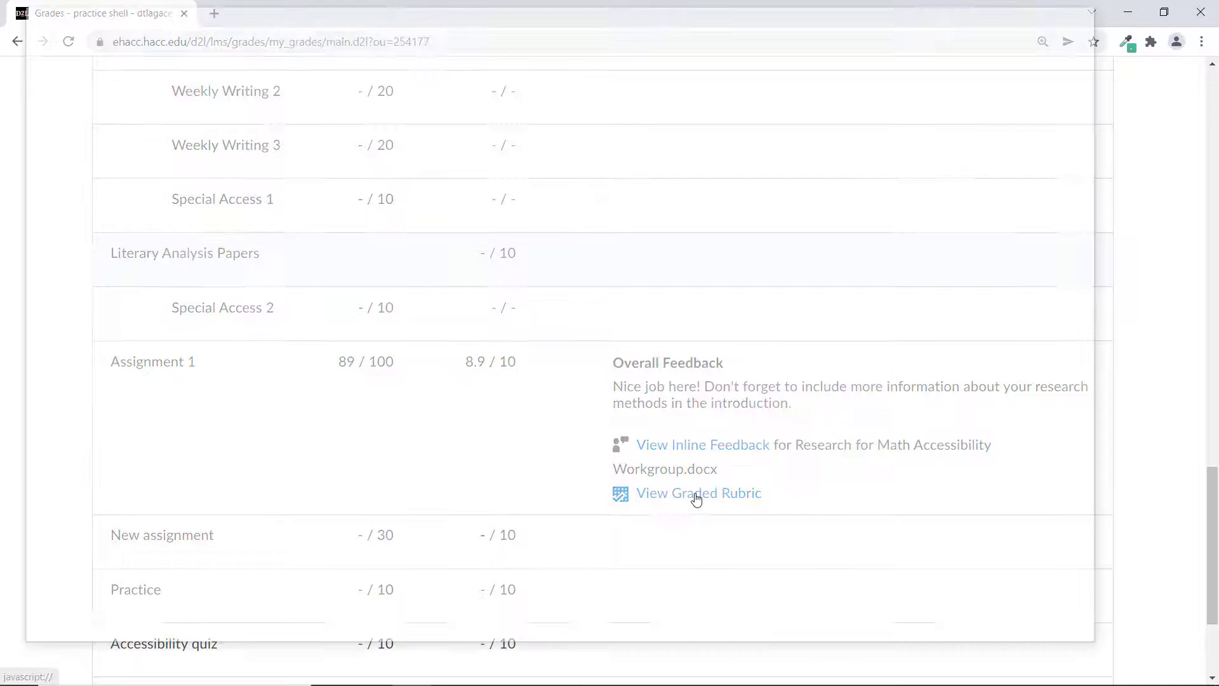
left_click(697, 493)
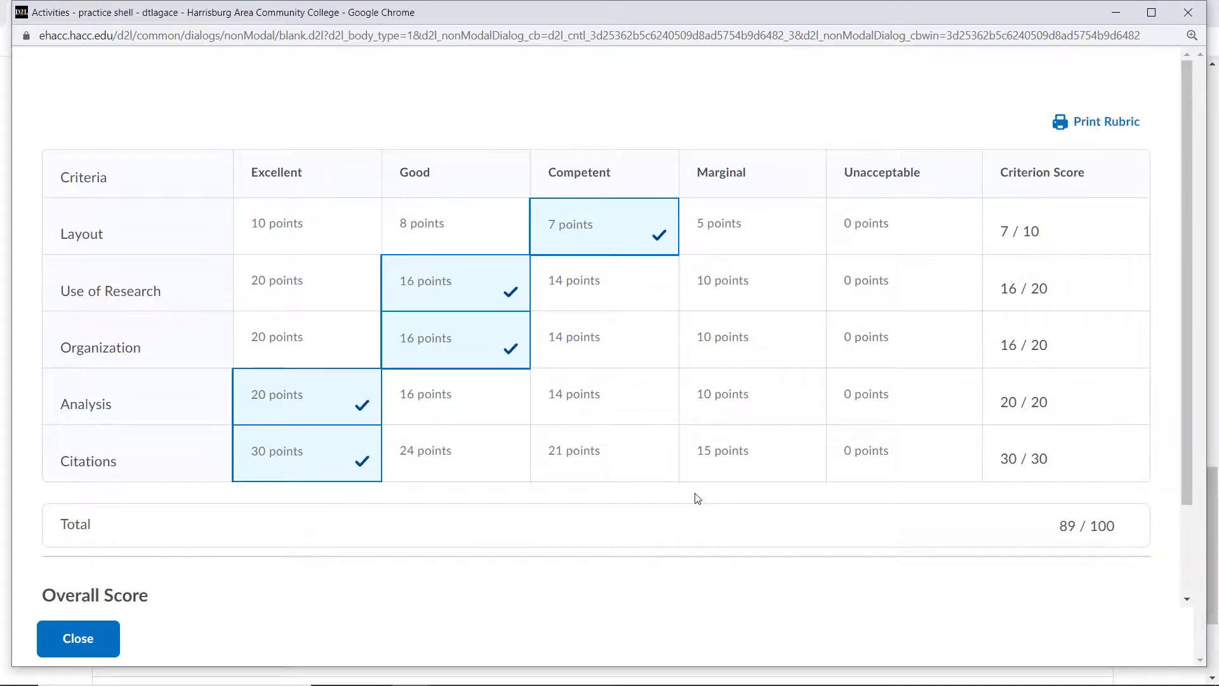
left_click(78, 639)
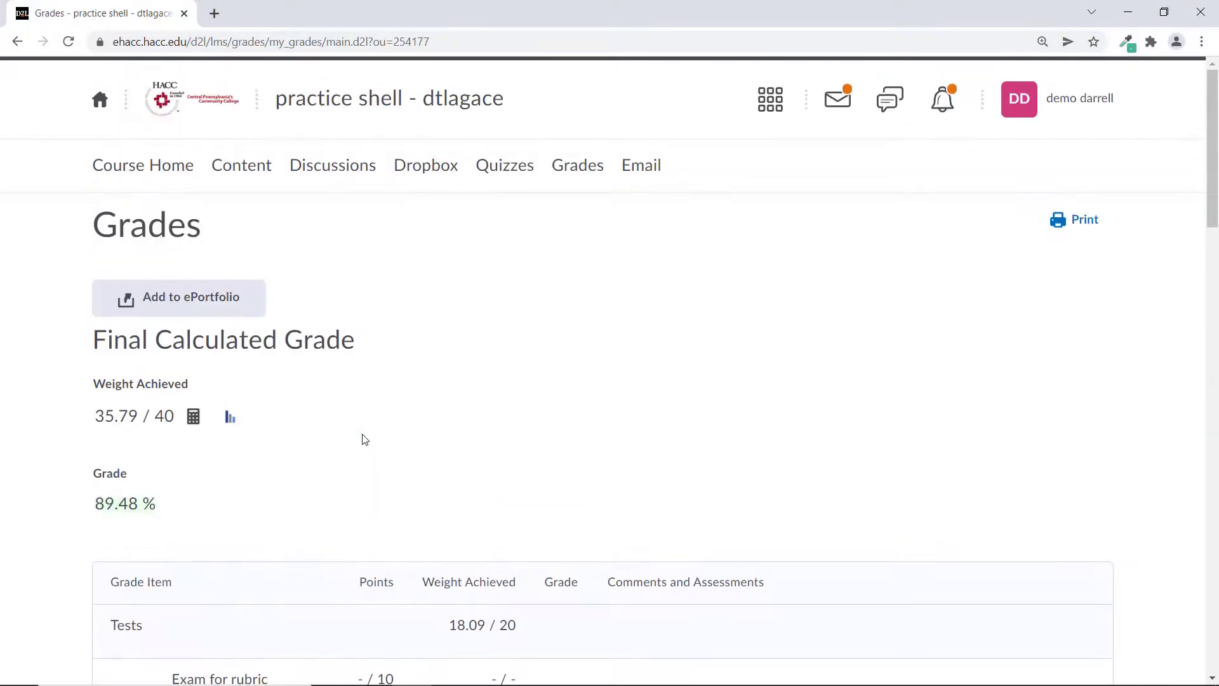
left_click(425, 165)
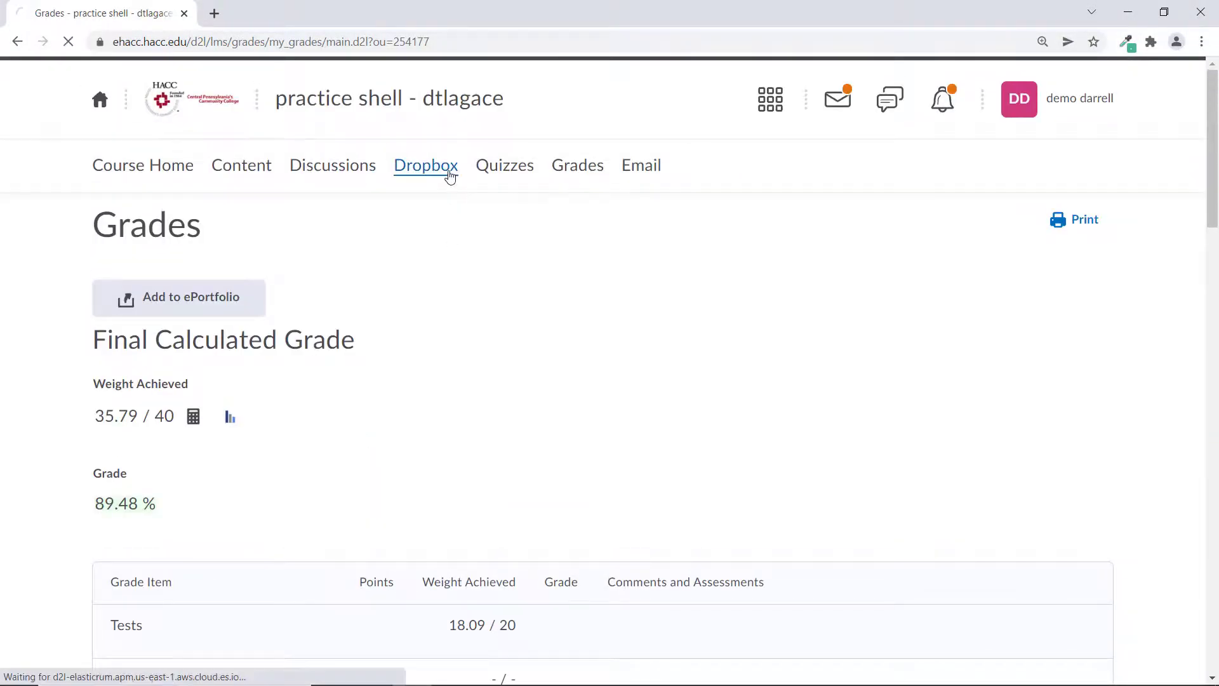
From the Dropbox list, read the feedback for Assignment 1 - Personal Statement scored 89/100.
left_click(425, 165)
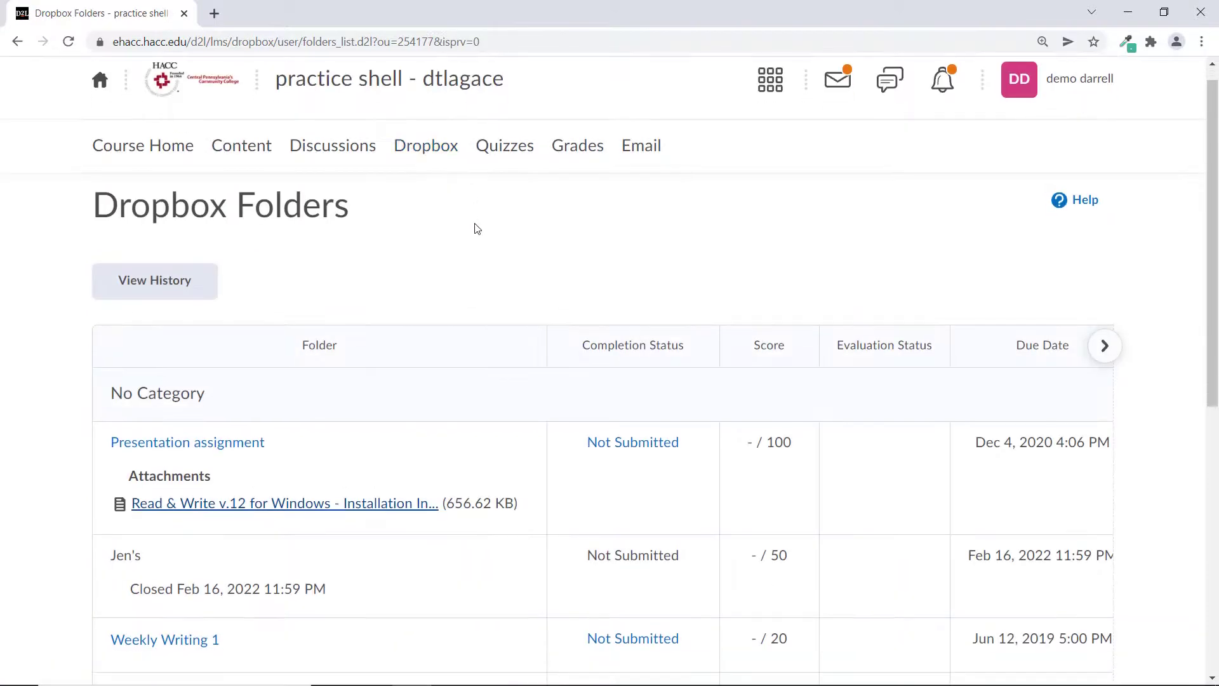
scroll("down", 3)
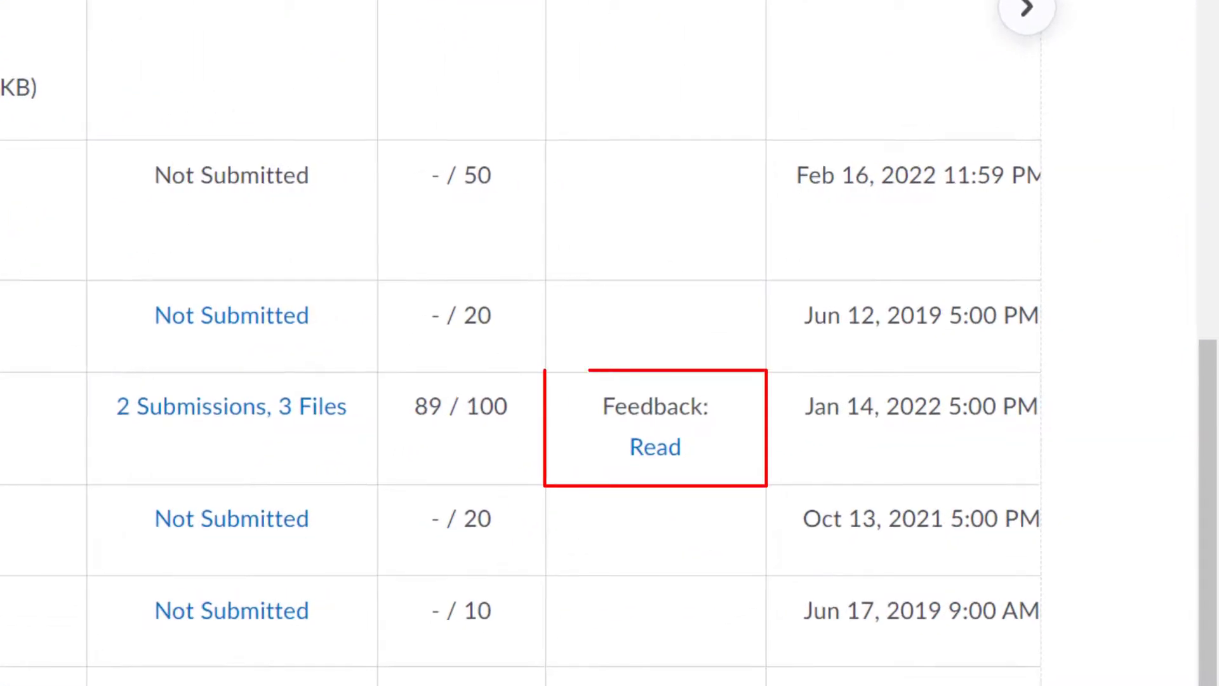
mouse_move(691, 536)
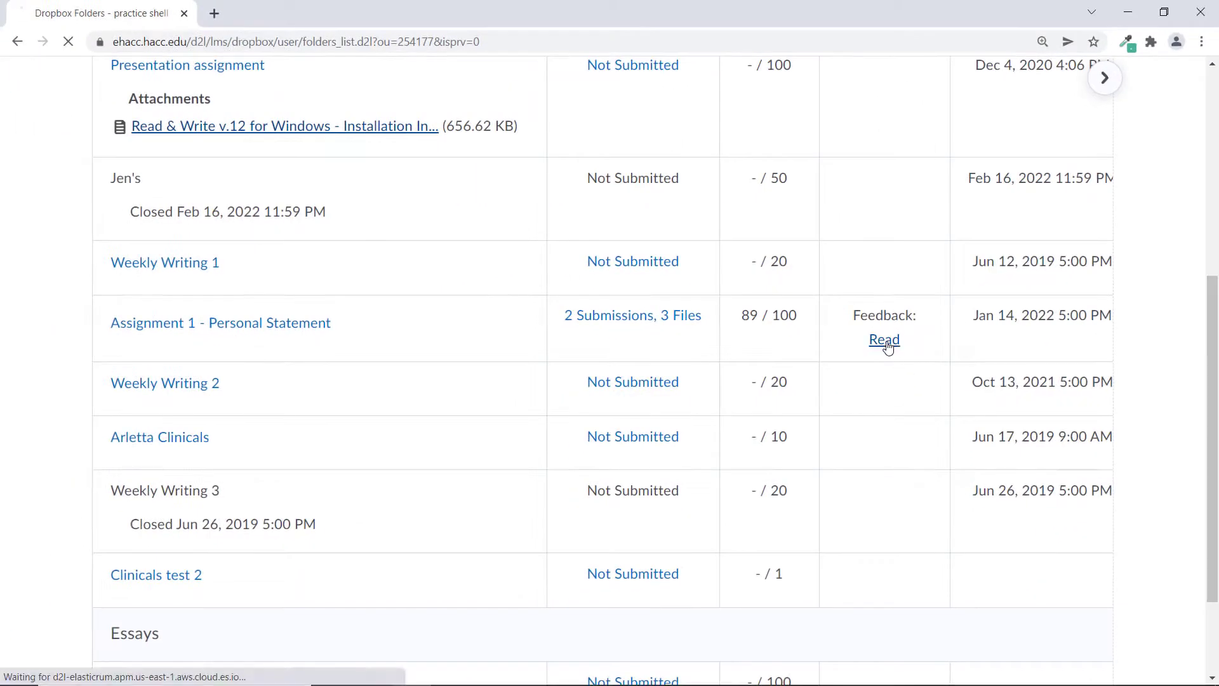
left_click(884, 340)
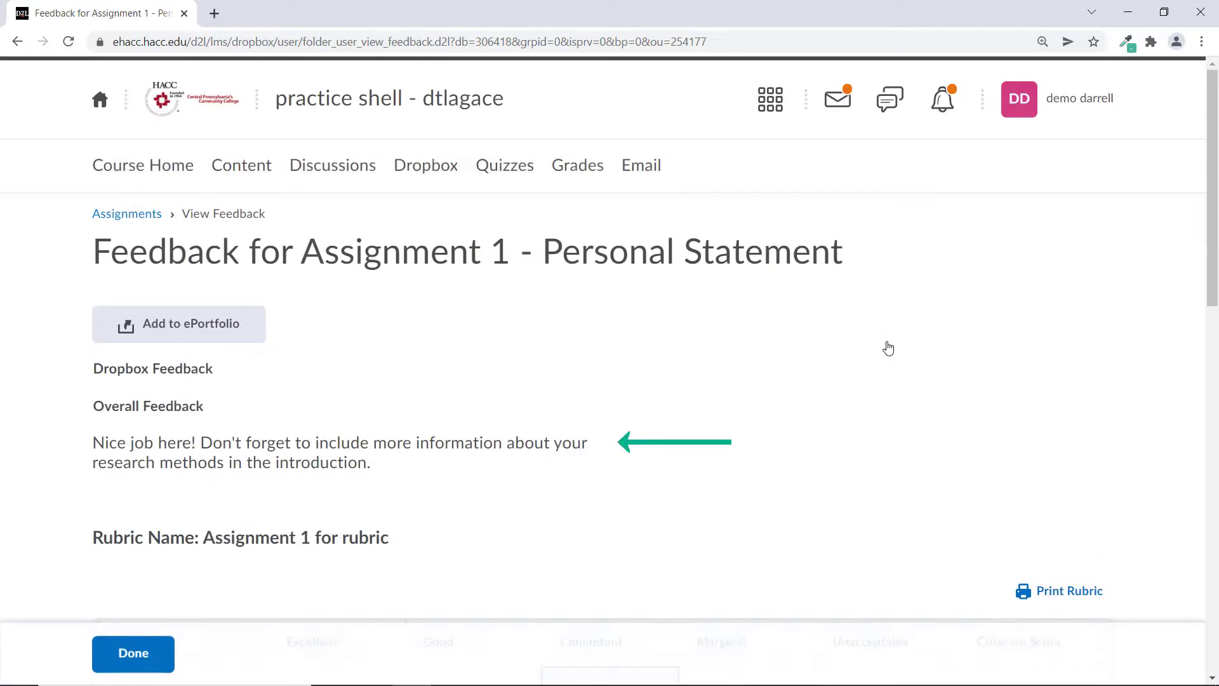
Scroll through the Dropbox comment, rubric and score, then view the submission's inline annotated paper.
scroll("down", 3)
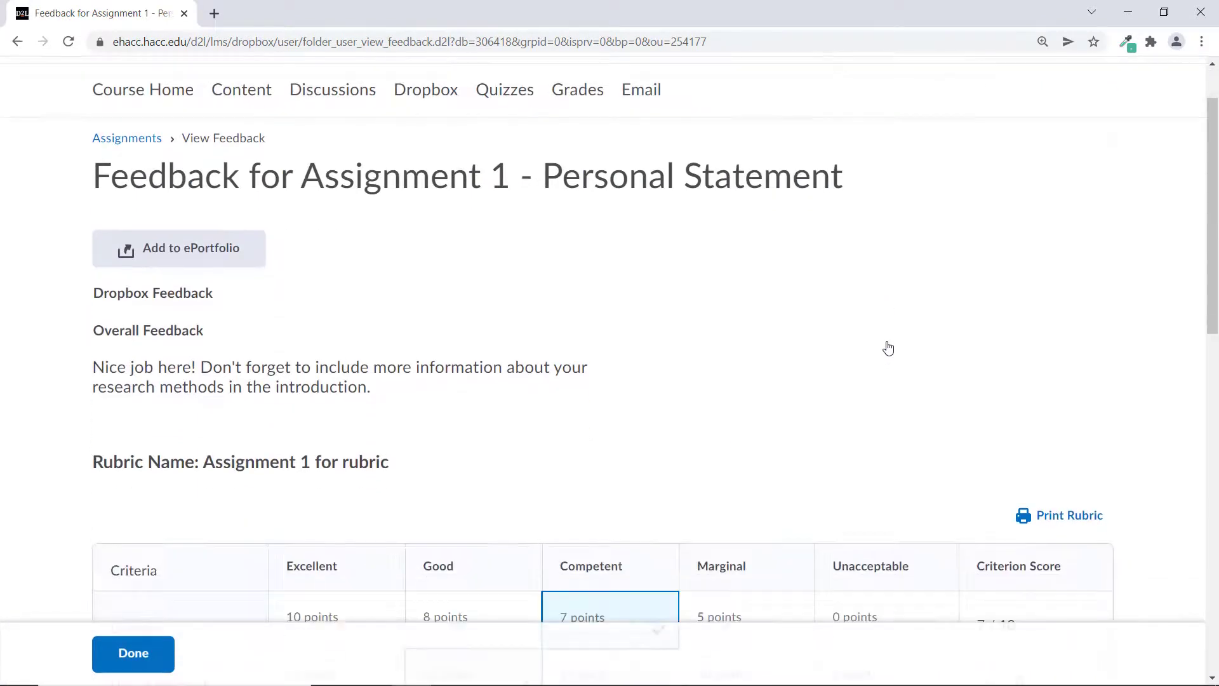
scroll("down", 3)
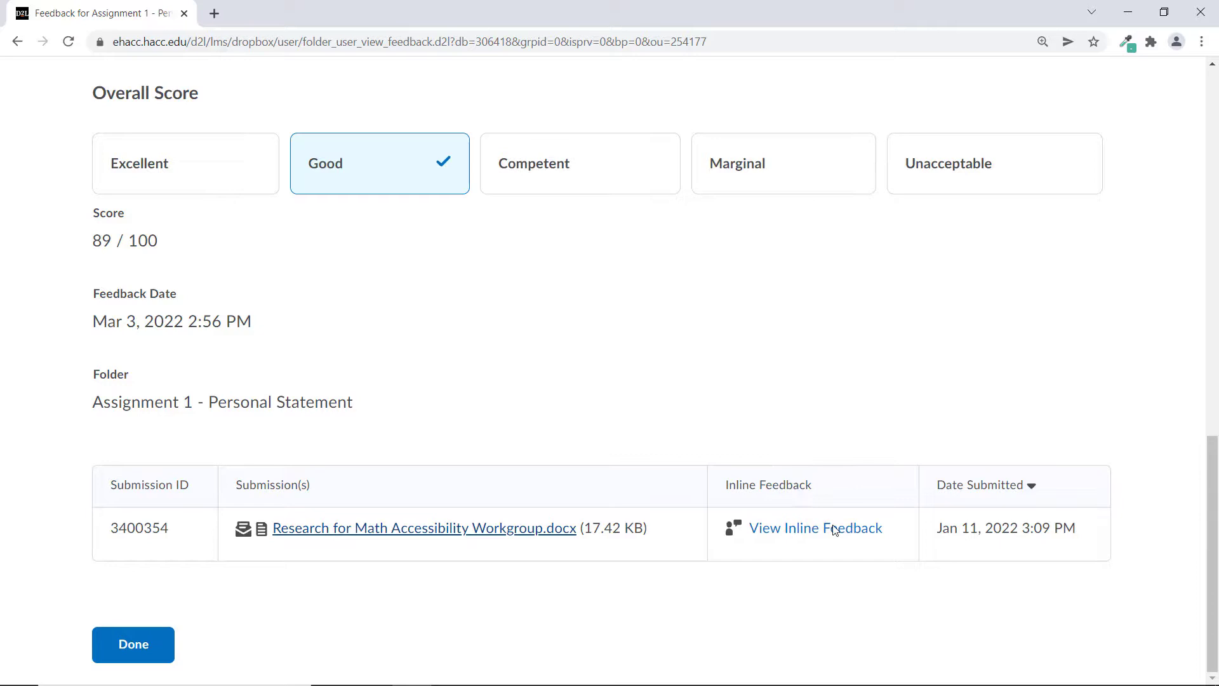
left_click(816, 527)
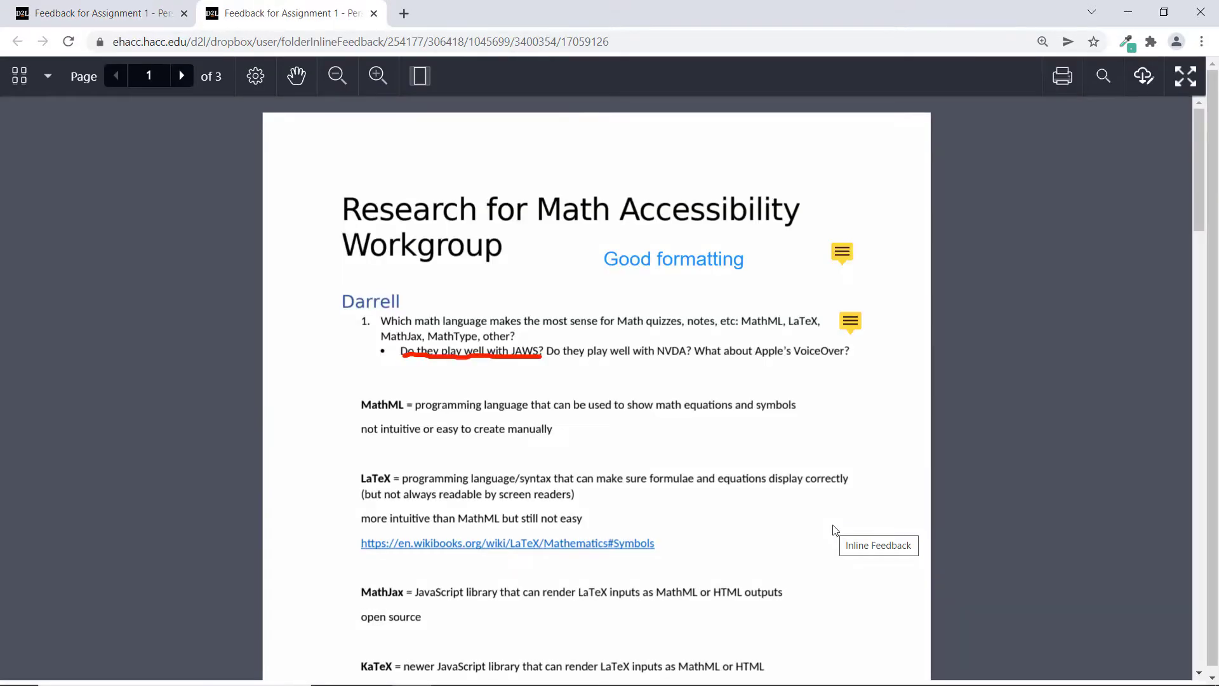
mouse_move(982, 507)
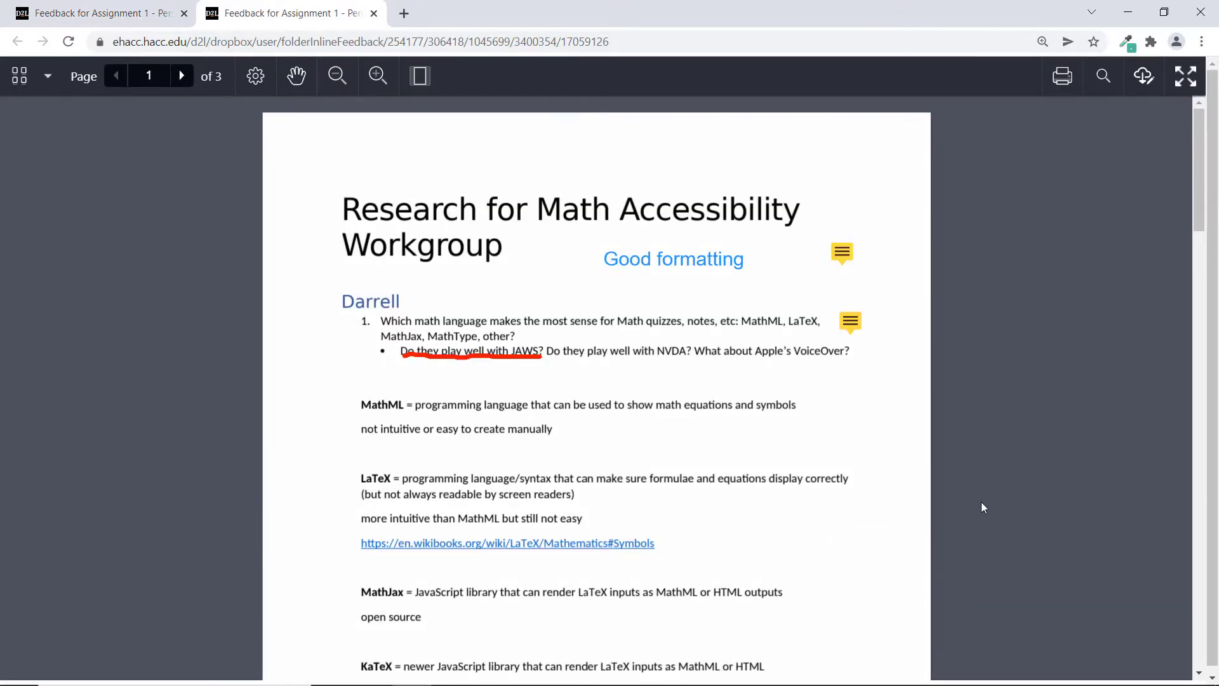